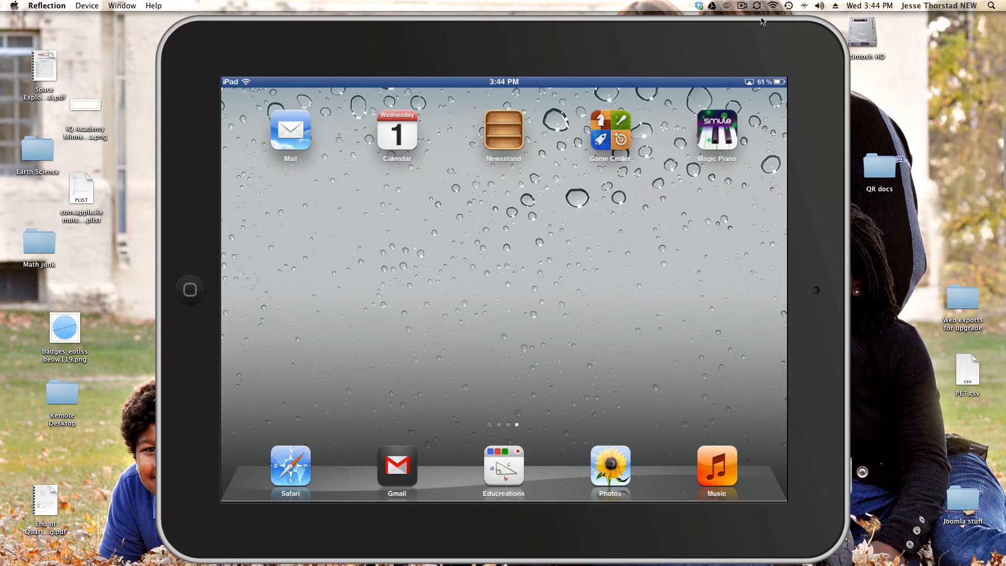
Step: Launch Educreations and create a new lesson showing a blank page 1 of 1
click(503, 465)
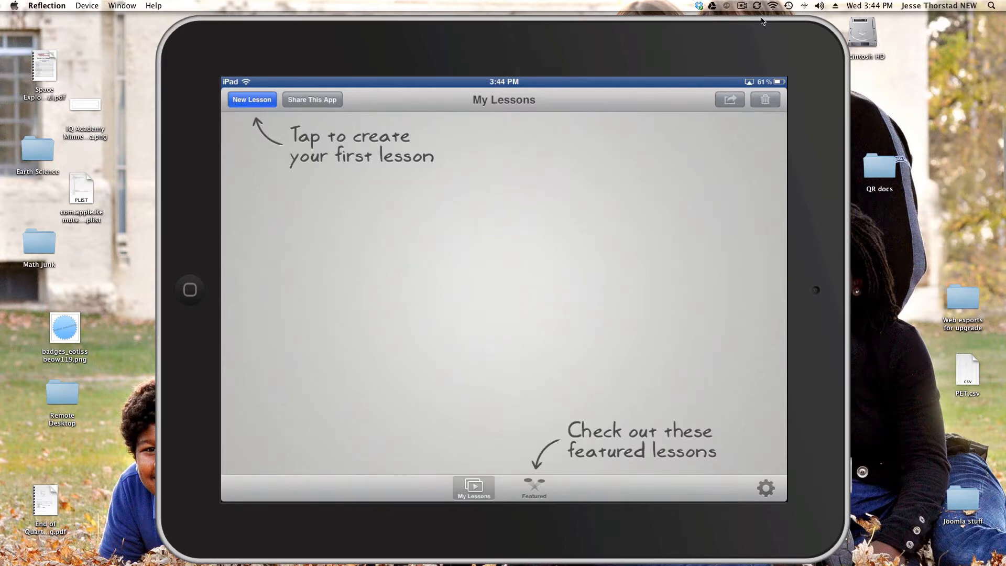
click(251, 100)
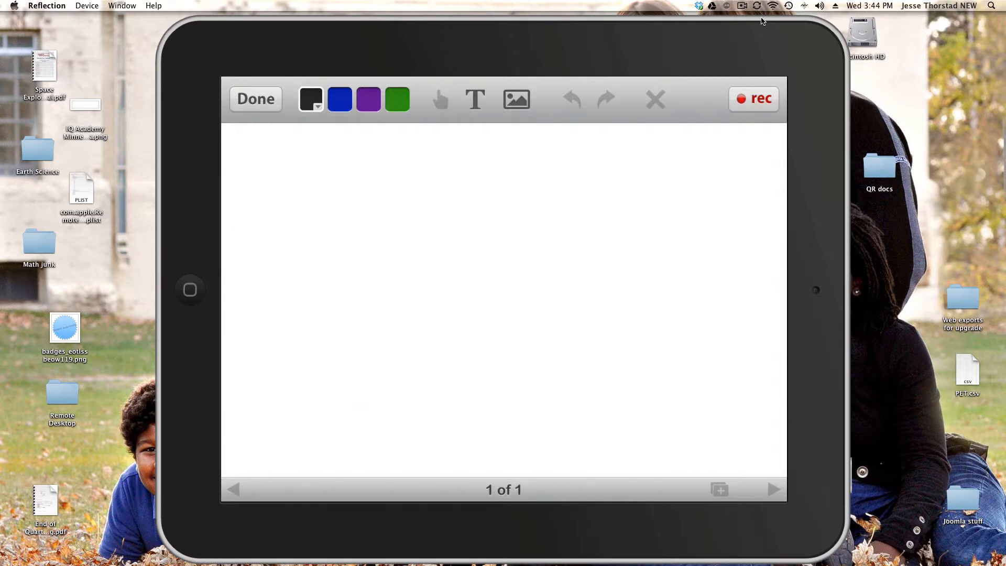
Step: Cycle through blue, green and purple inks, then swap the purple slot for red
click(340, 99)
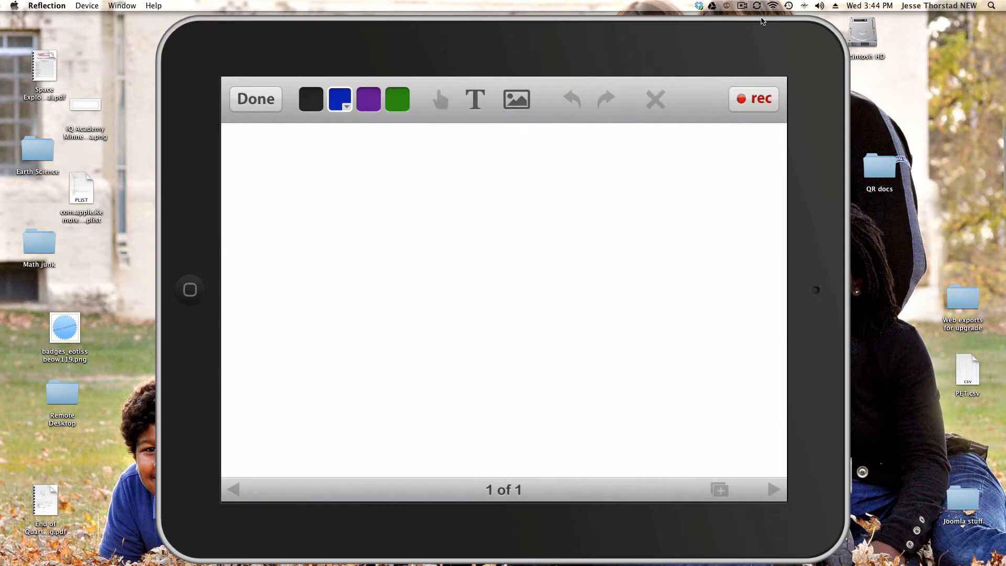
click(396, 99)
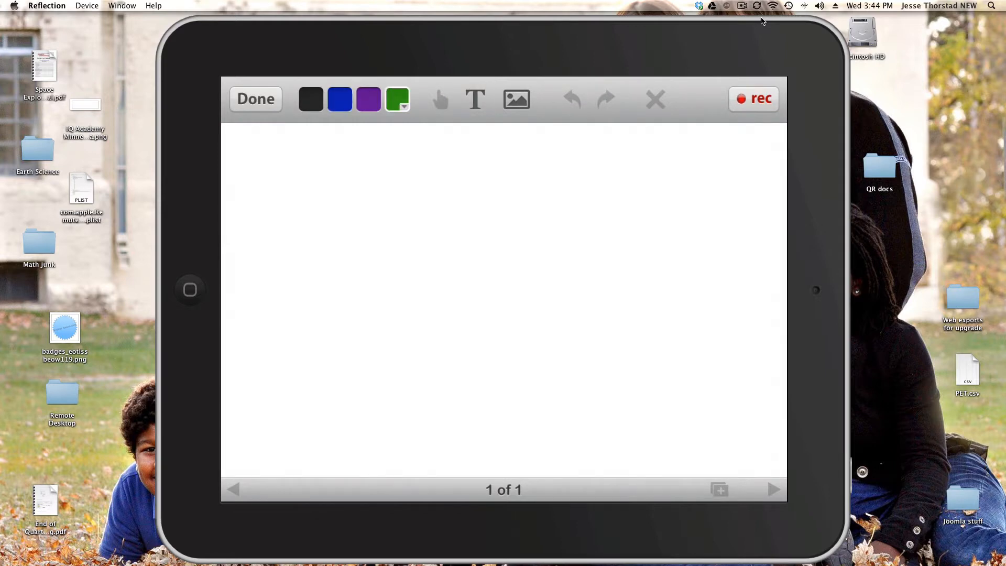
click(368, 99)
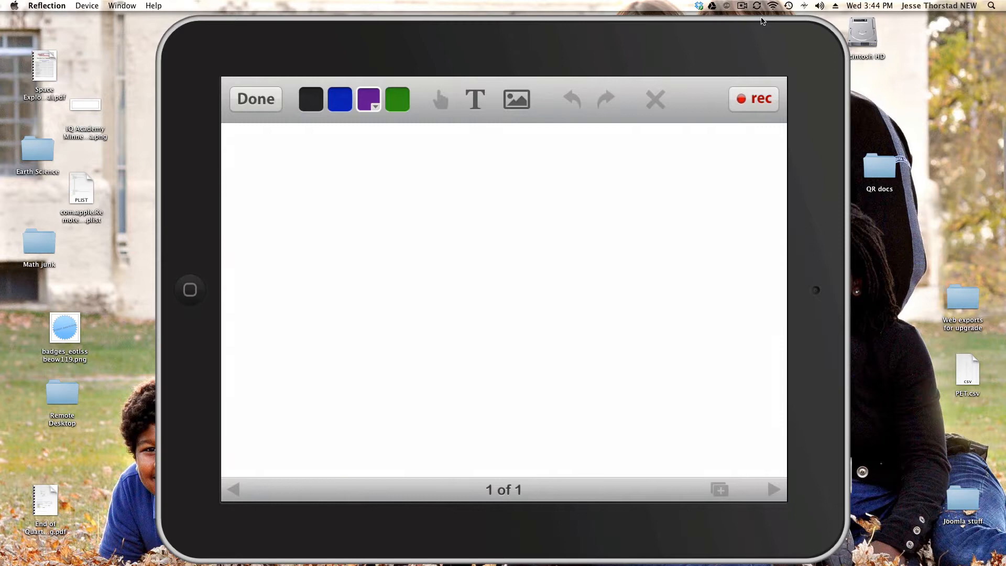
click(368, 99)
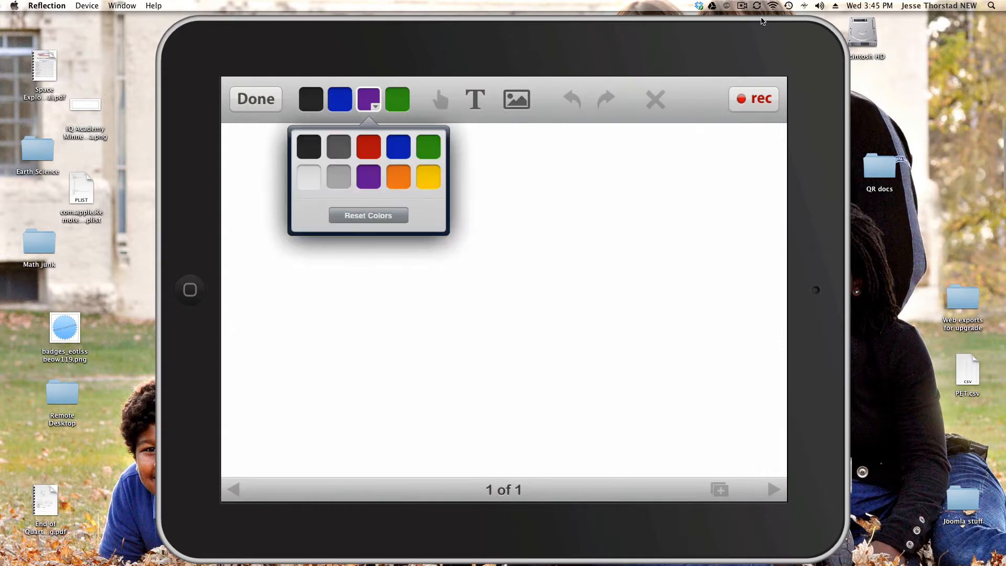
click(368, 146)
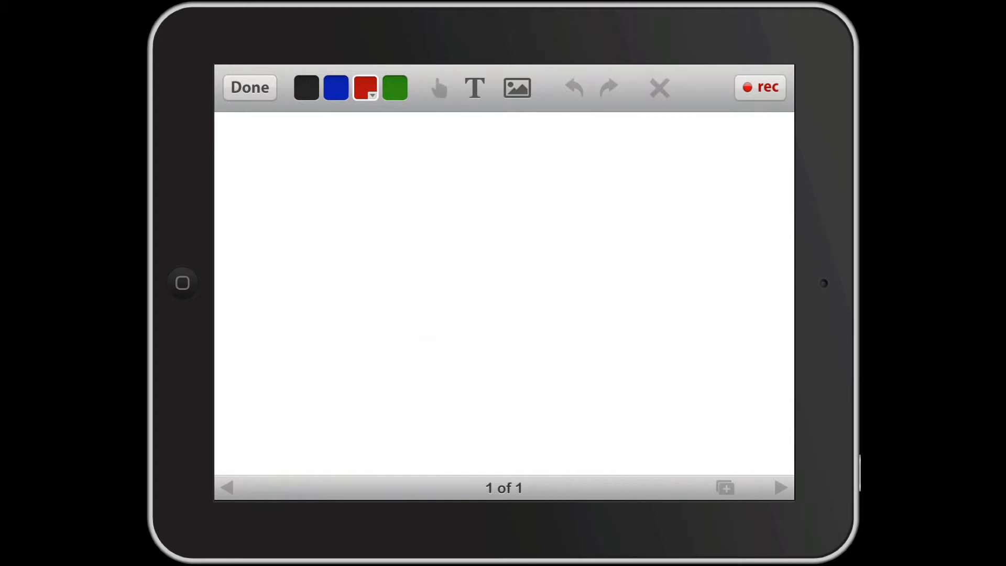
click(474, 88)
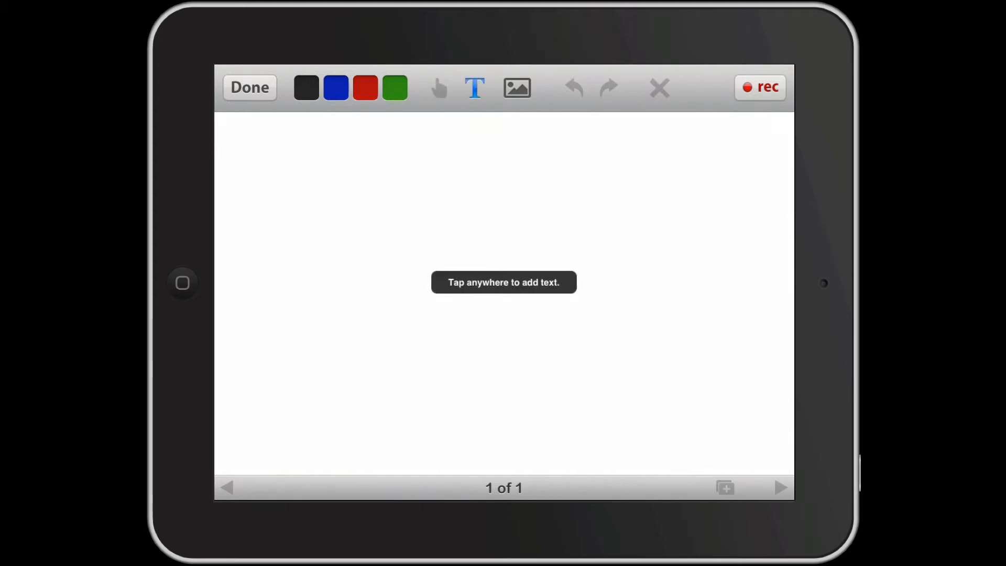
click(401, 205)
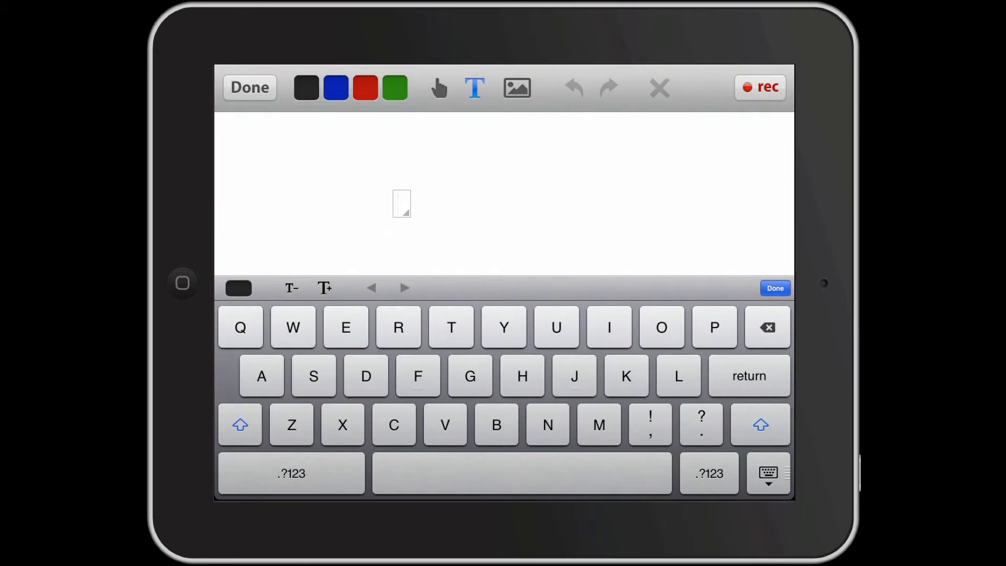
text(Hello)
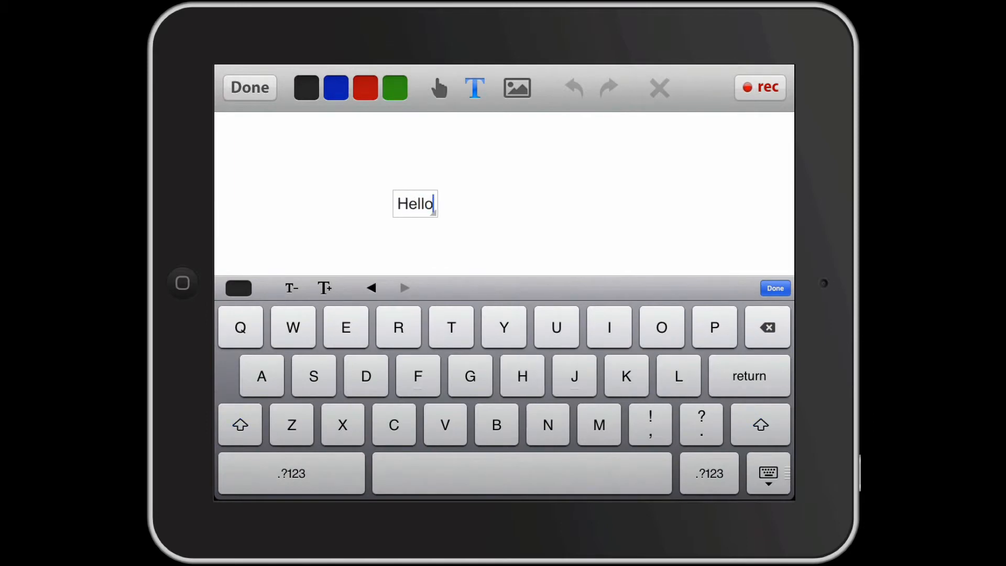
click(774, 288)
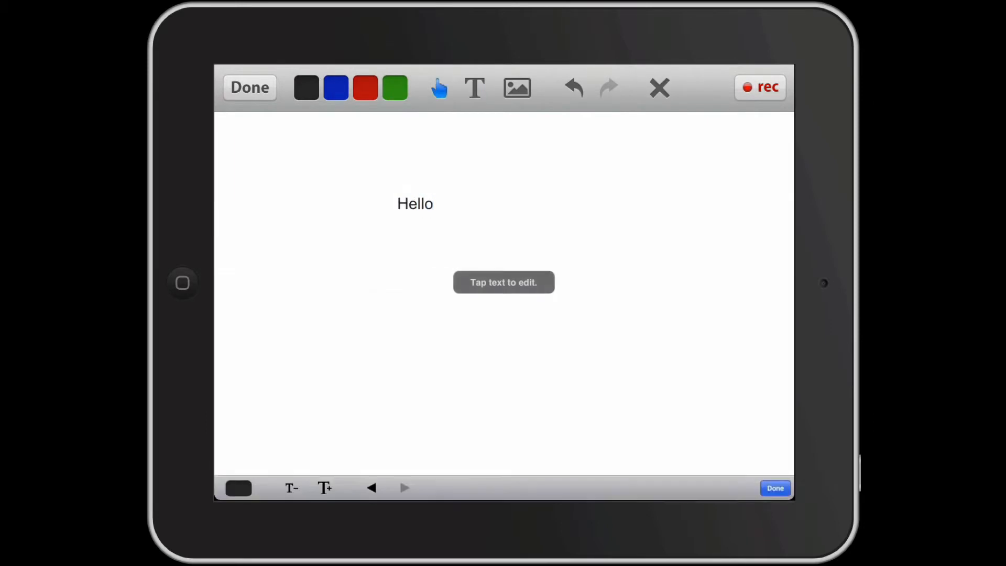
click(773, 488)
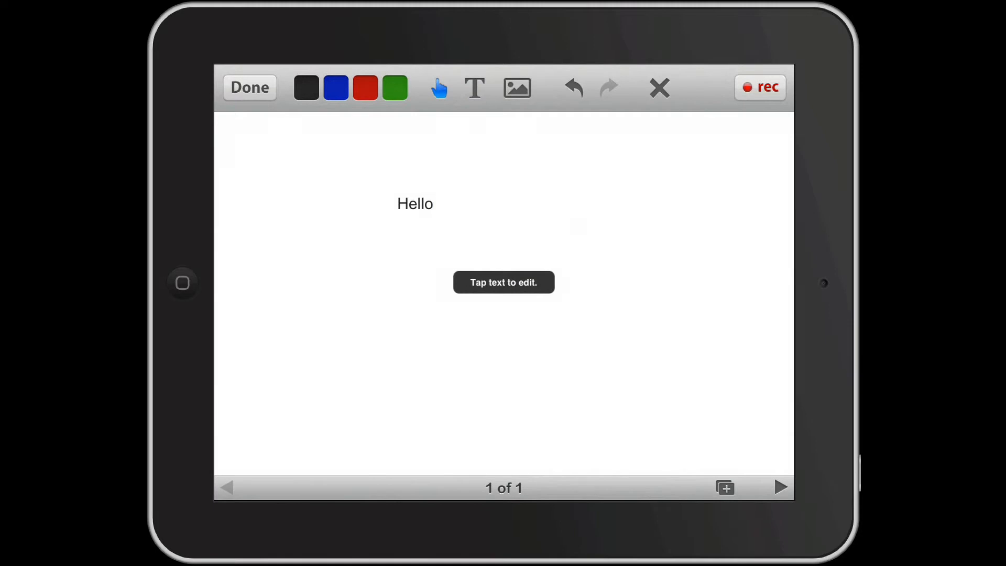
click(516, 88)
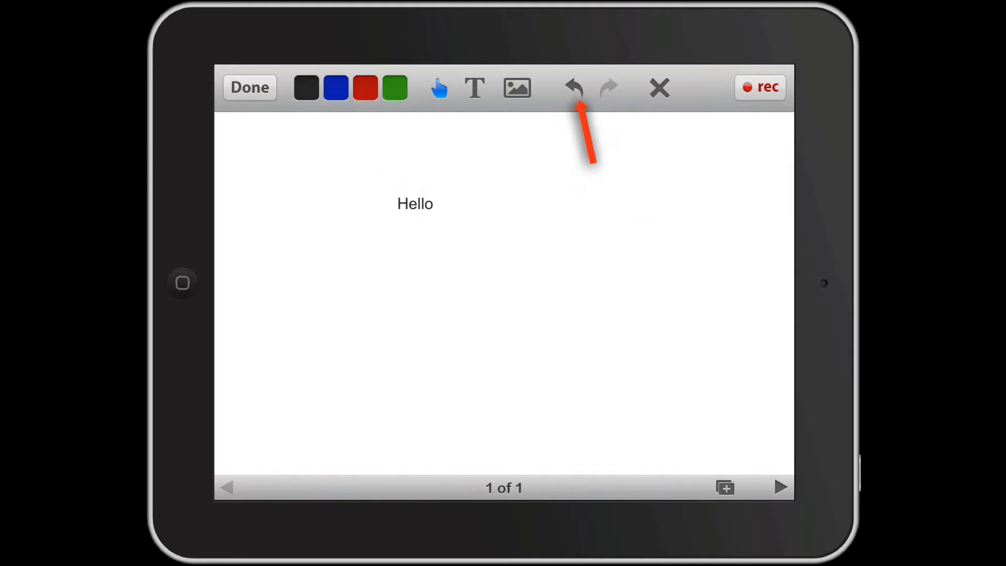
click(572, 87)
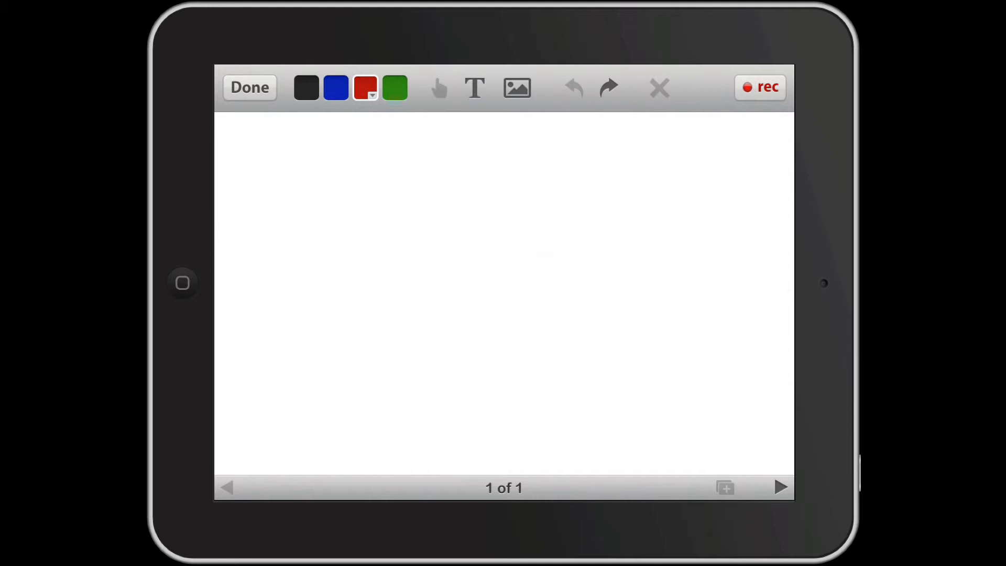
Step: Photograph the coffee mug with the camera and place the photo on the page
click(517, 88)
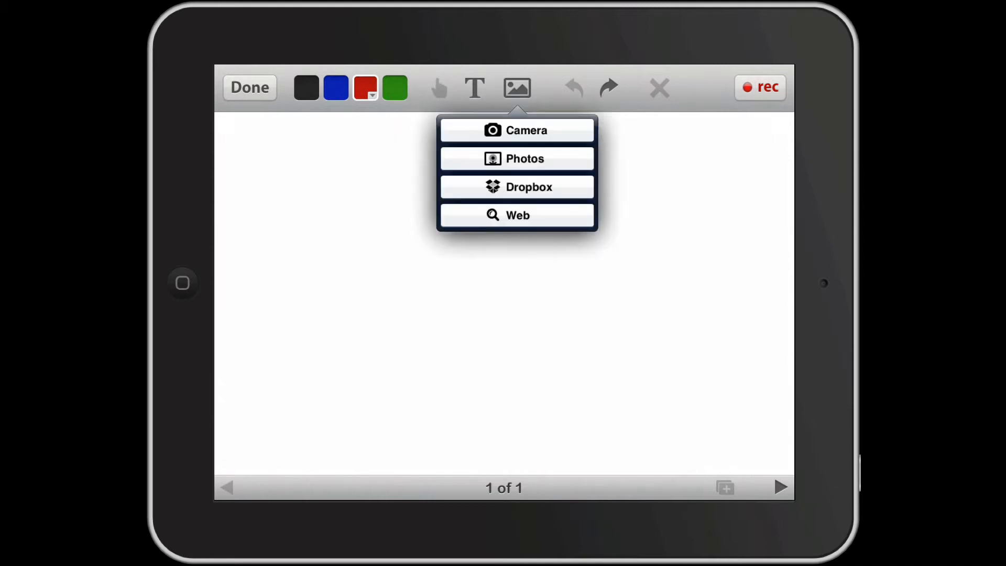
click(516, 130)
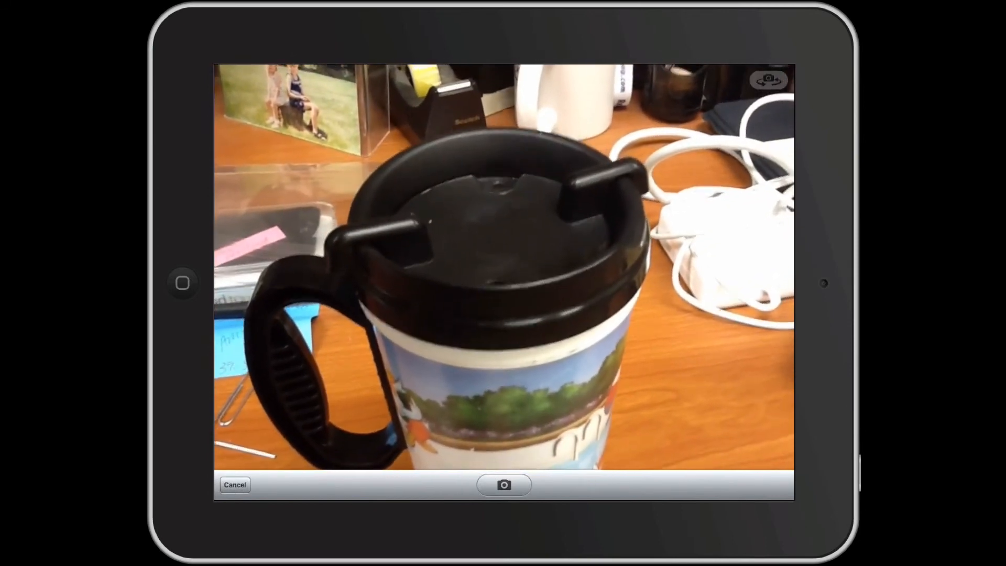
click(503, 485)
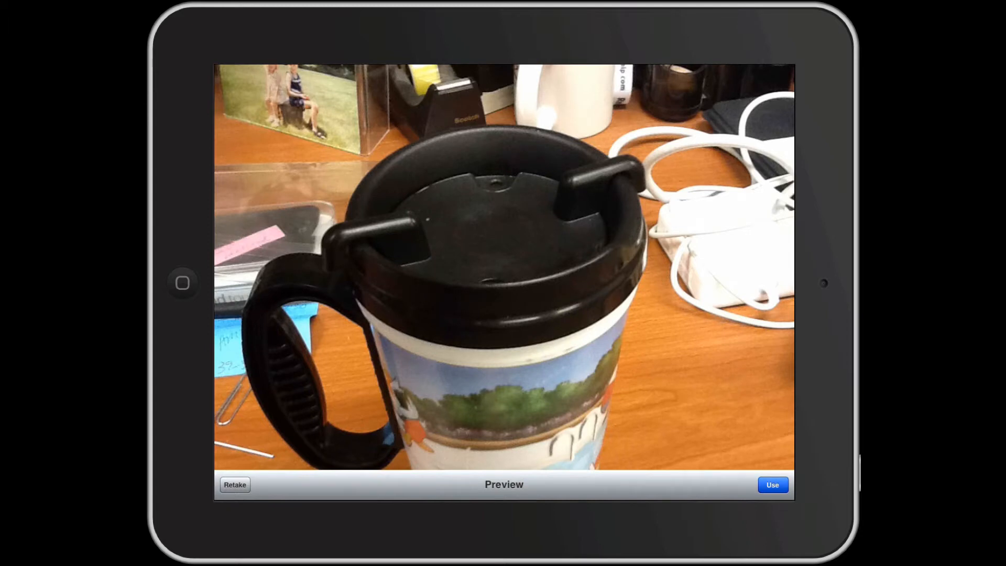
click(772, 485)
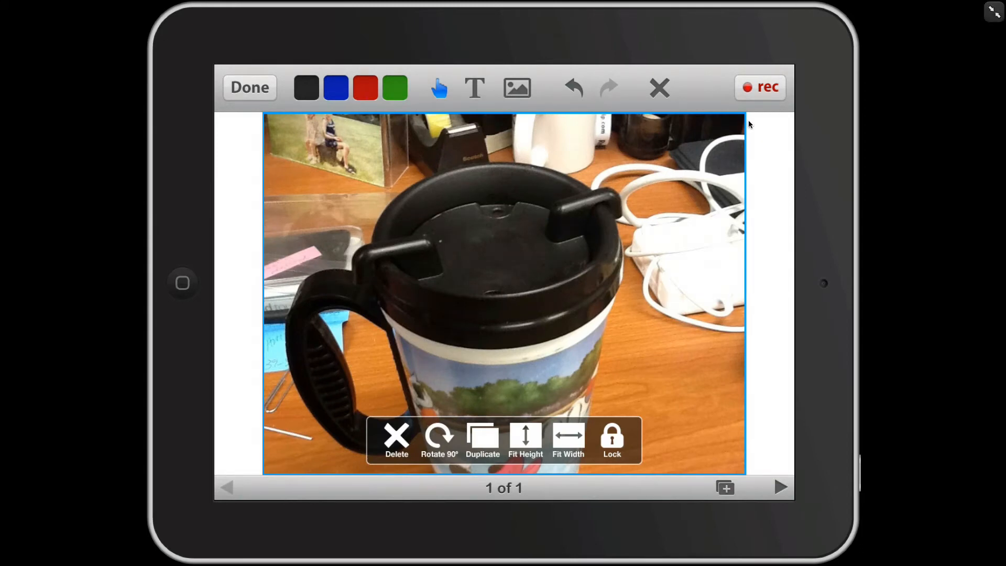
mouse_move(823, 271)
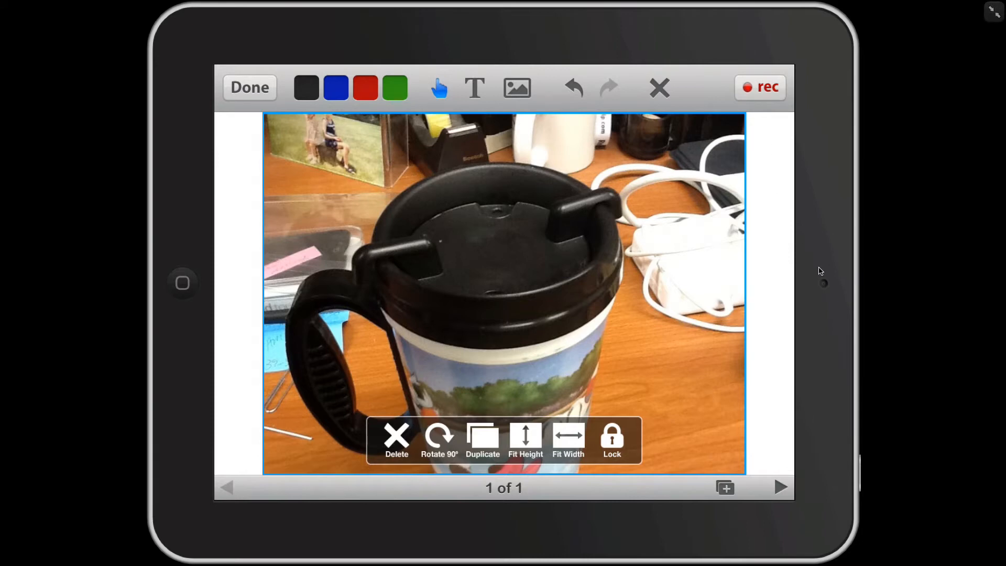
mouse_move(535, 474)
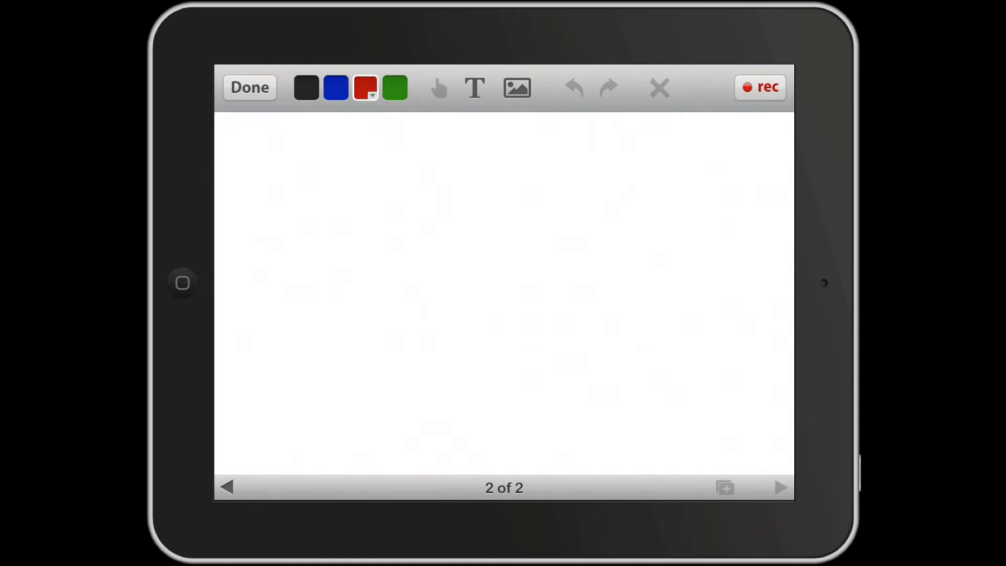
Step: Flip between the mug photo page and the new blank page 2, ending on page 1
click(227, 488)
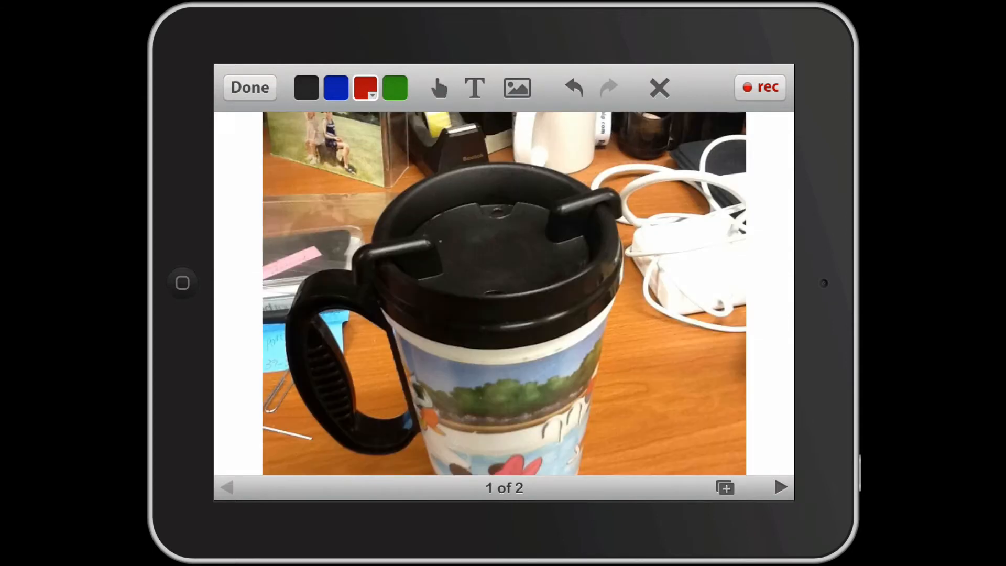
click(780, 488)
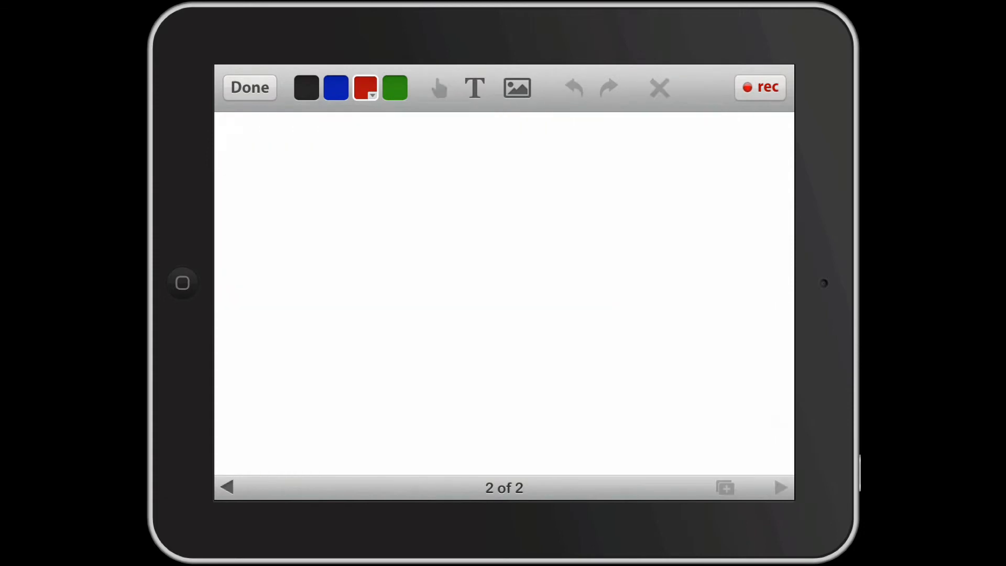
click(226, 488)
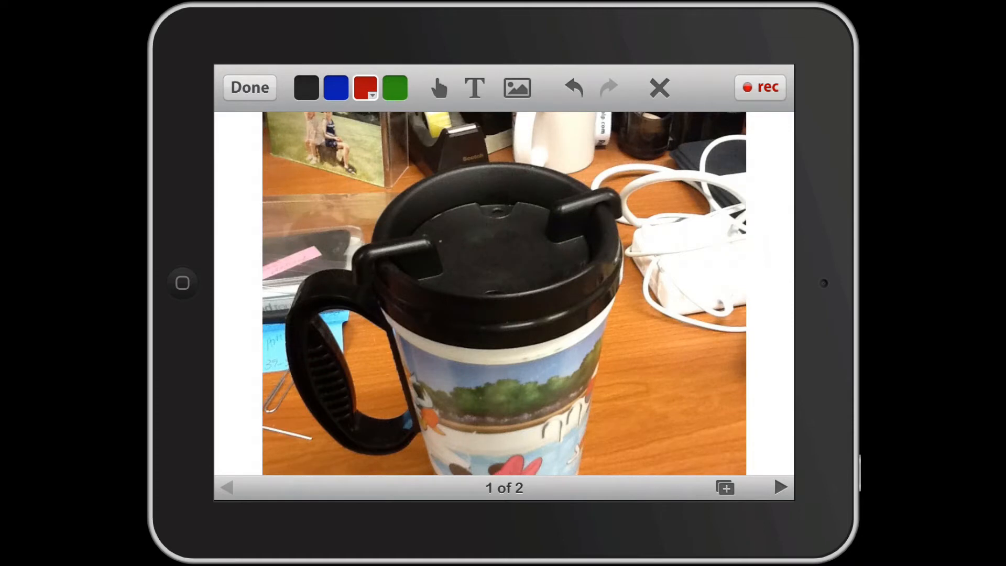
drag(385, 179, 366, 113)
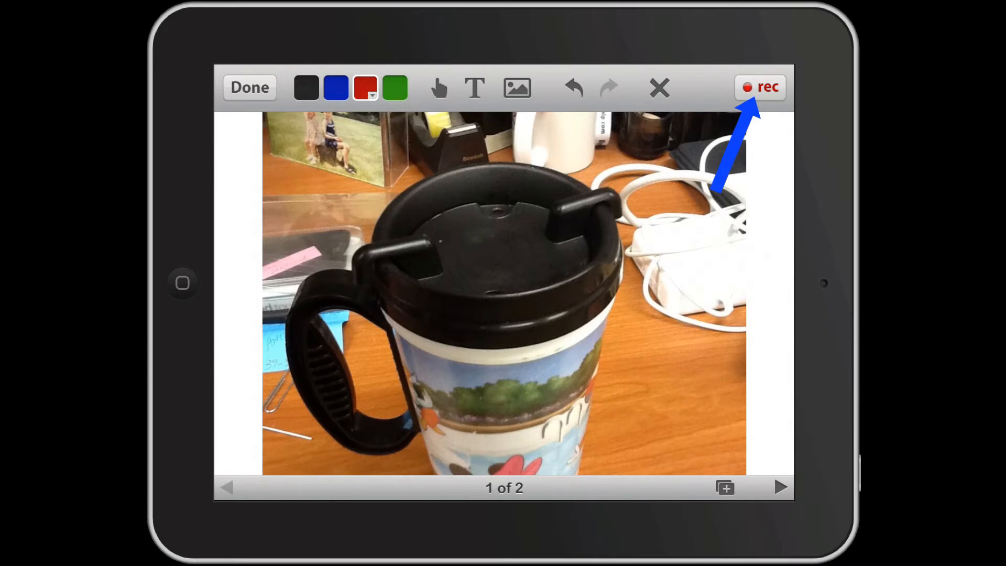
Step: Start recording and clear the first red circle drawing from the mug page
click(760, 87)
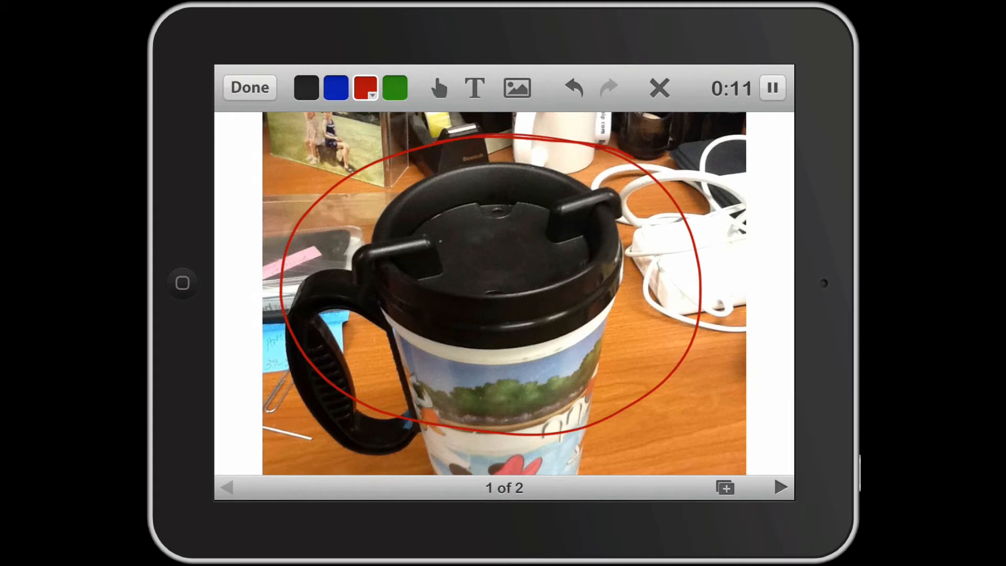
click(659, 88)
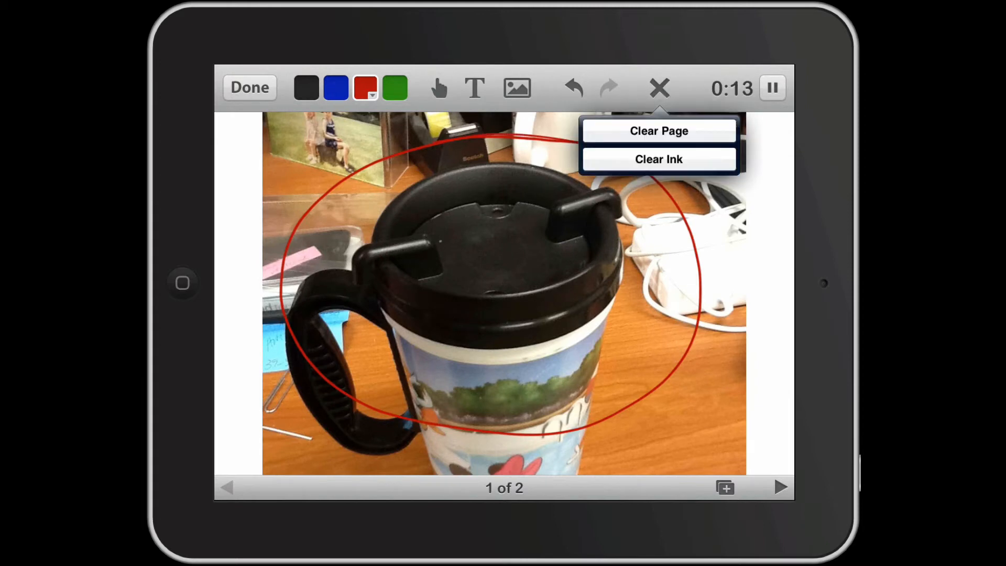
click(659, 160)
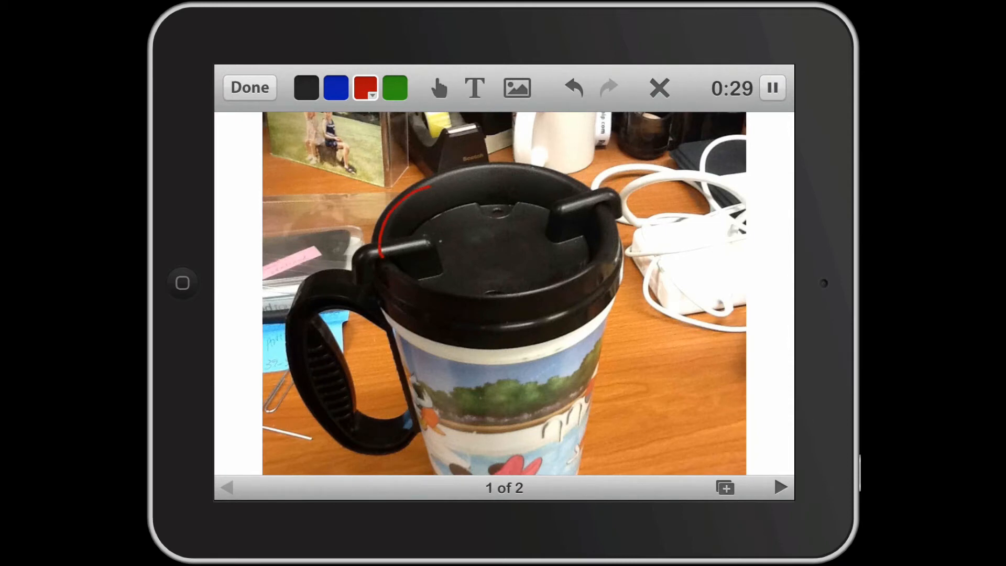
Step: Draw red curved arrows around the mug lid and move on to the blank second page
drag(398, 250, 450, 187)
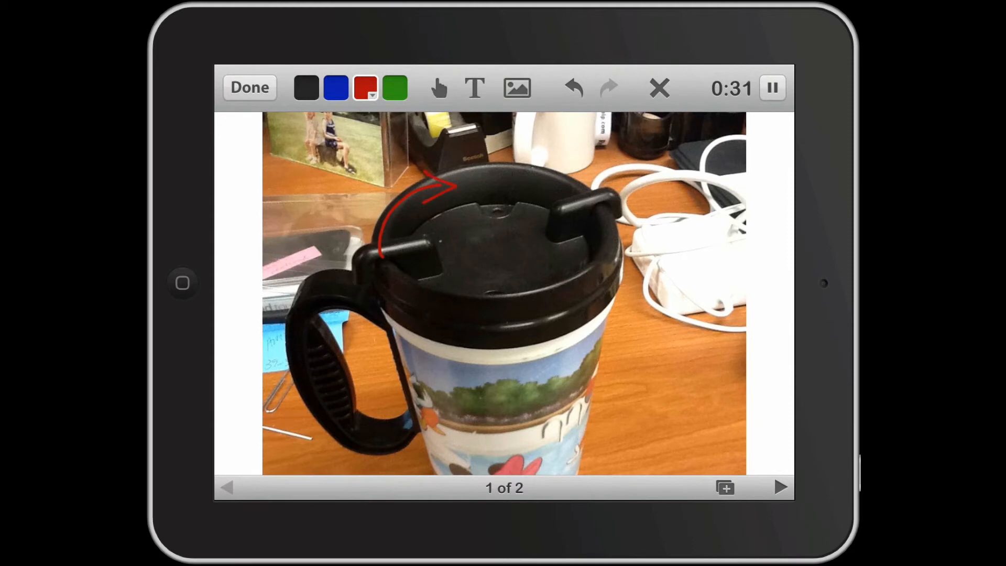
drag(584, 205, 545, 296)
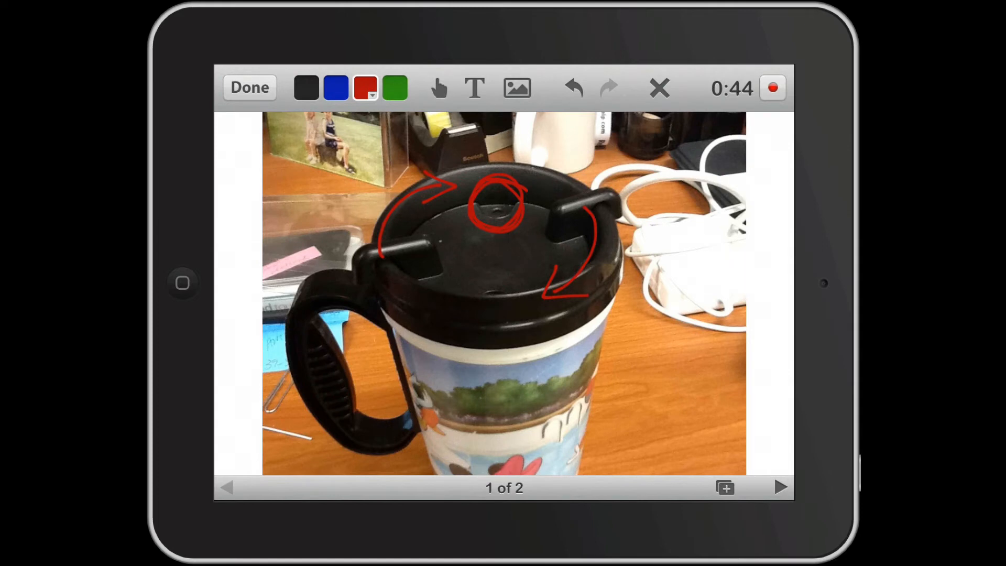
click(780, 488)
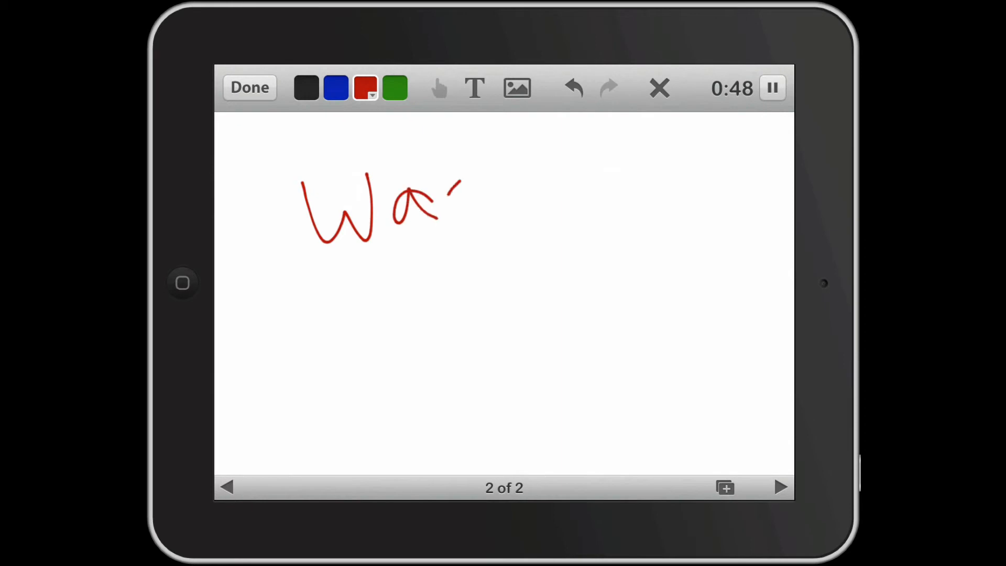
Step: Handwrite "Wasn't that fun?" in red on page two
drag(450, 193, 436, 320)
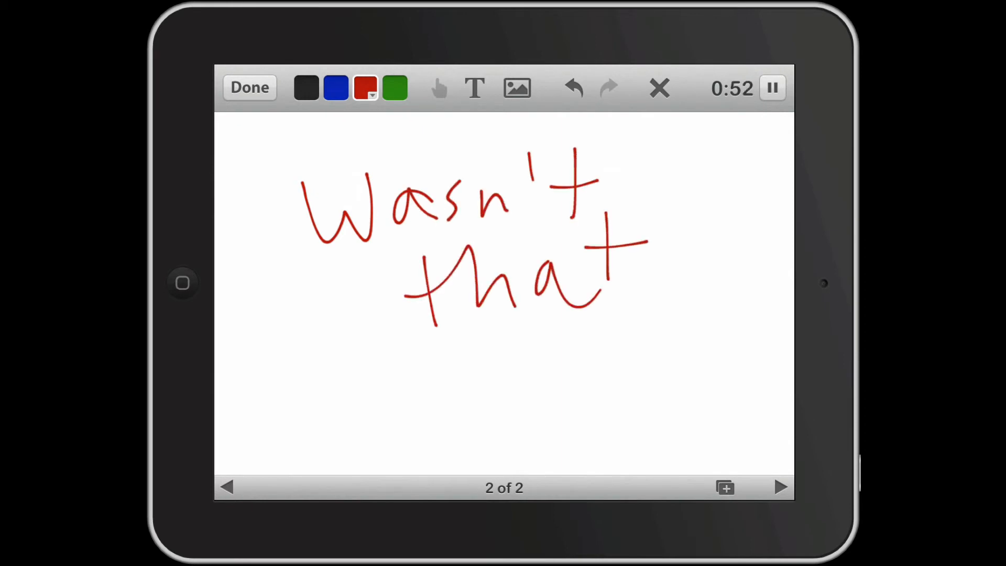
drag(465, 339, 616, 411)
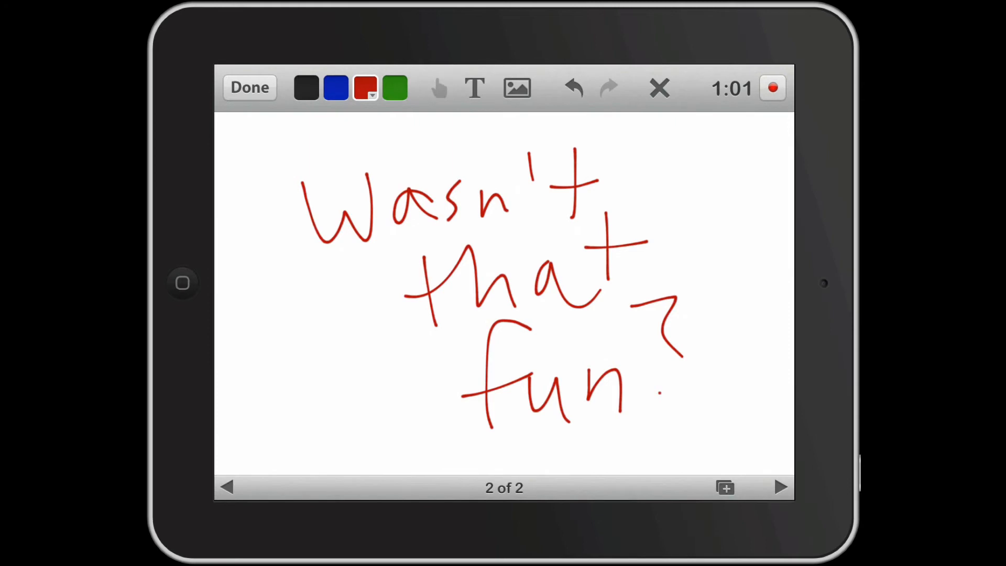
Step: Save the lesson titled How To Use A Coffee Mug with description "Learn how to successfully use a coffee mug!" and continue
click(250, 87)
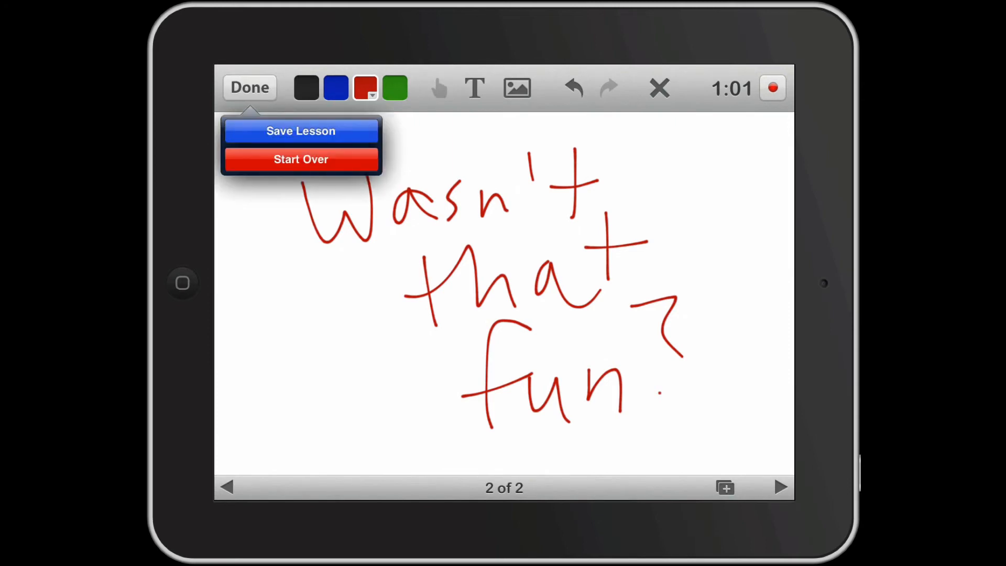
click(301, 131)
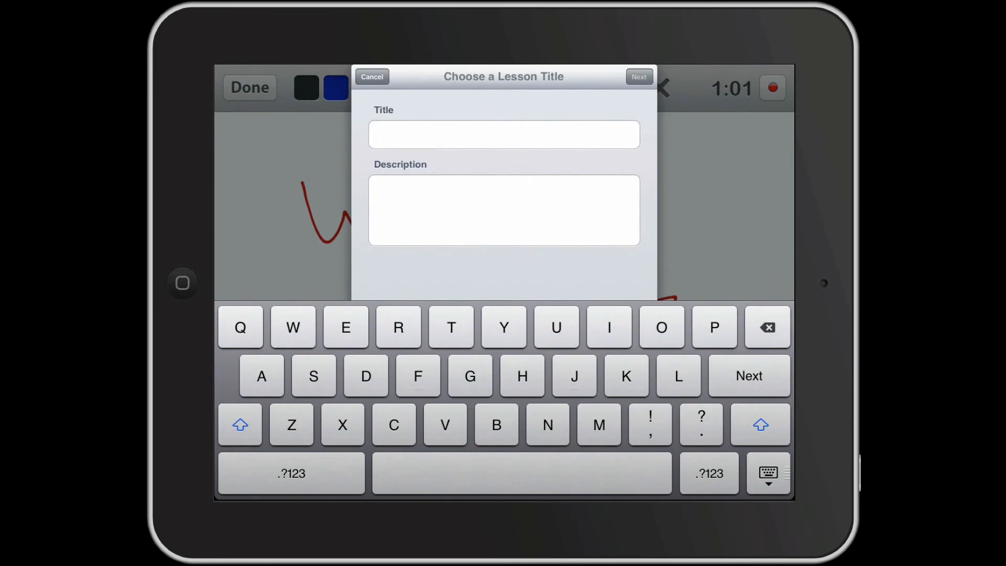
text(How To Use A Coffee Mug)
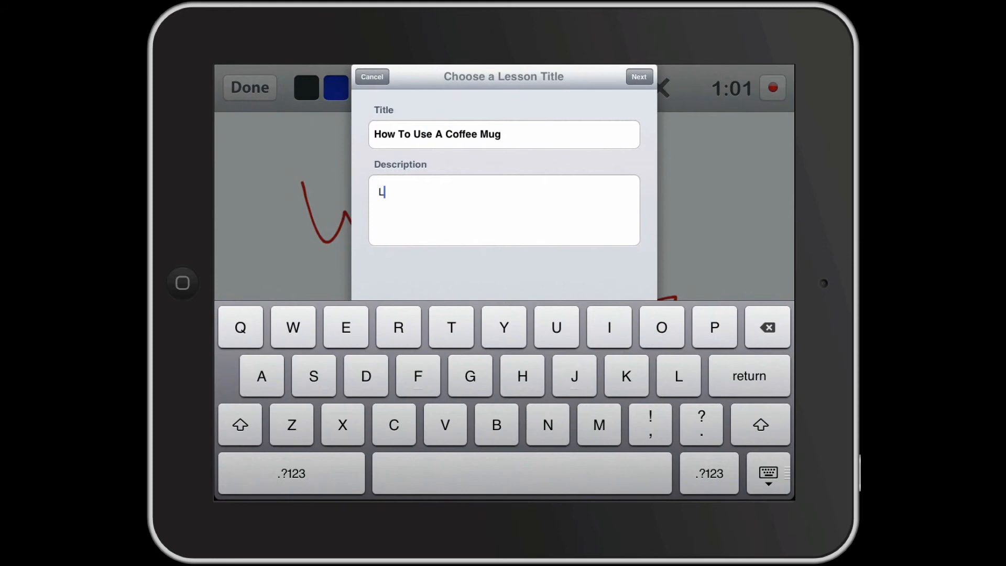
text(earn how to successfully use)
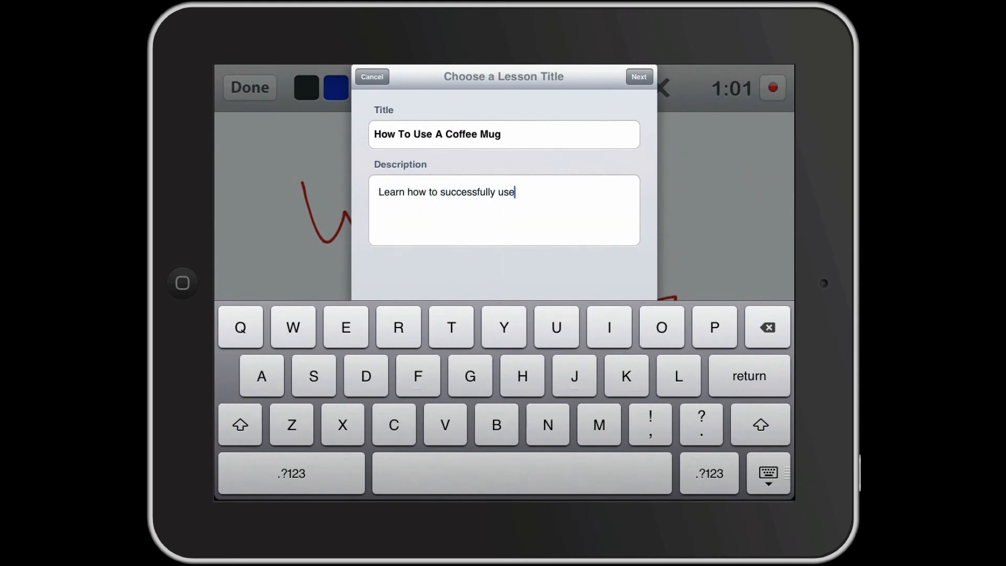
text(a coffee mug!)
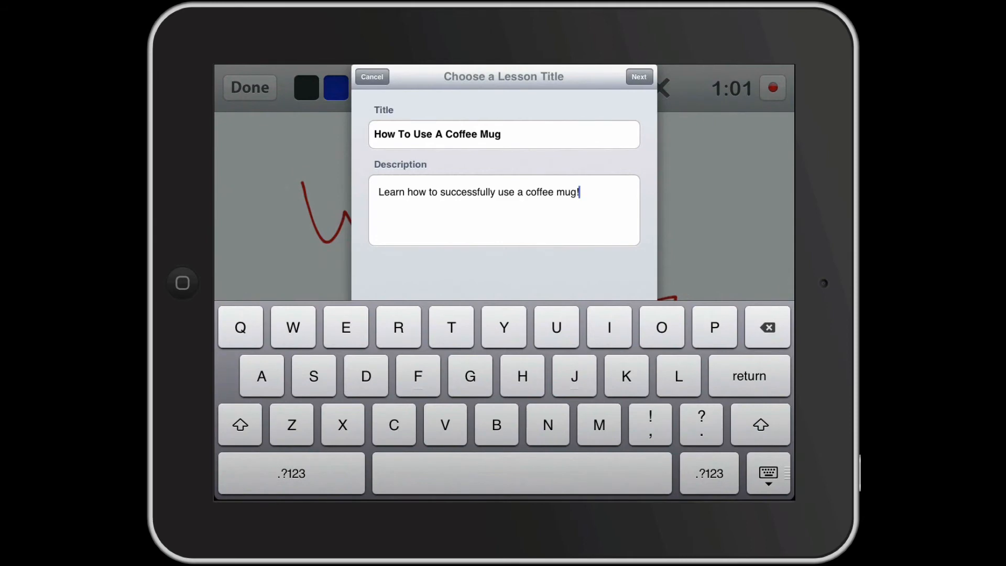
click(638, 77)
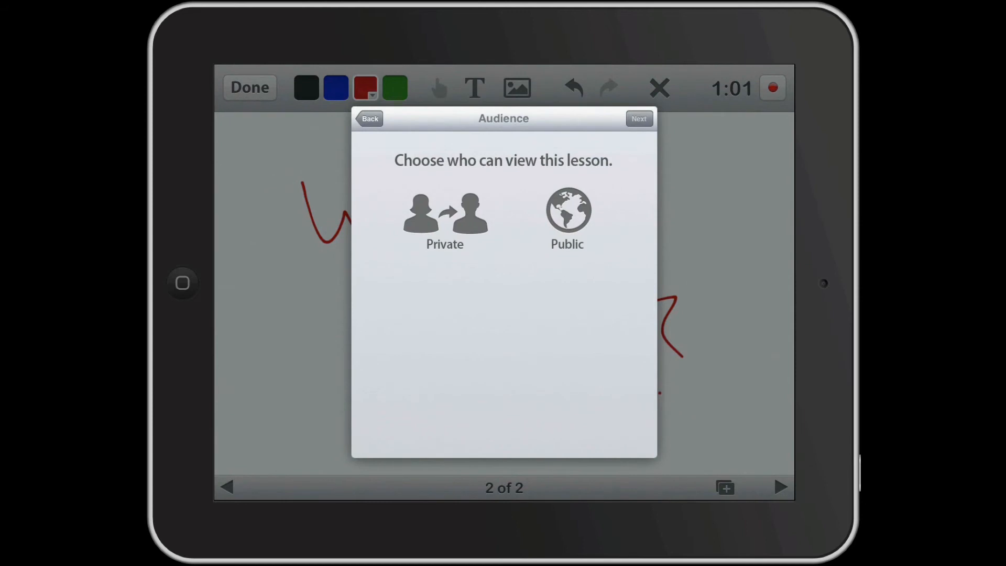
Step: Set the audience to Public, subject area to Other, and save the lesson
click(566, 218)
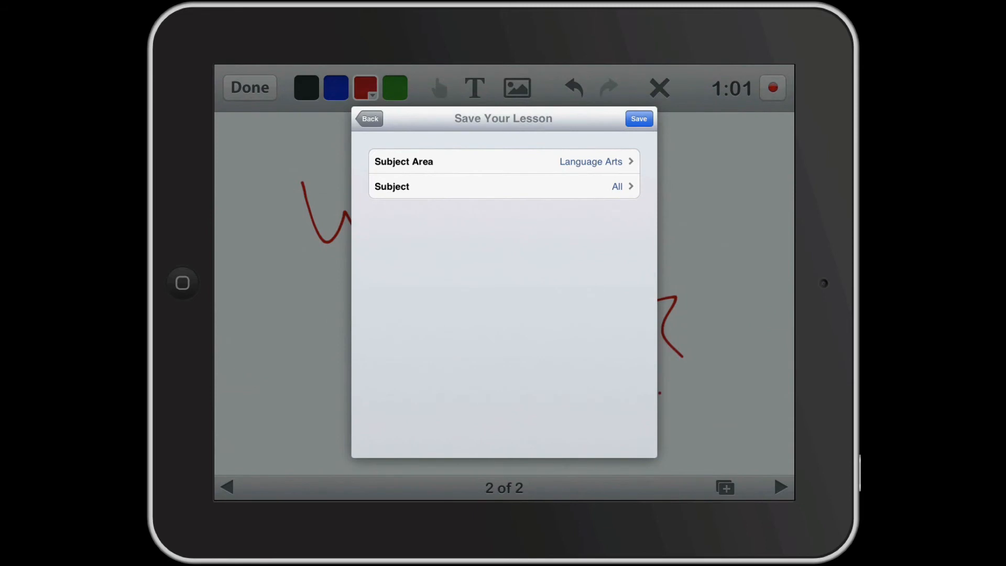
click(505, 161)
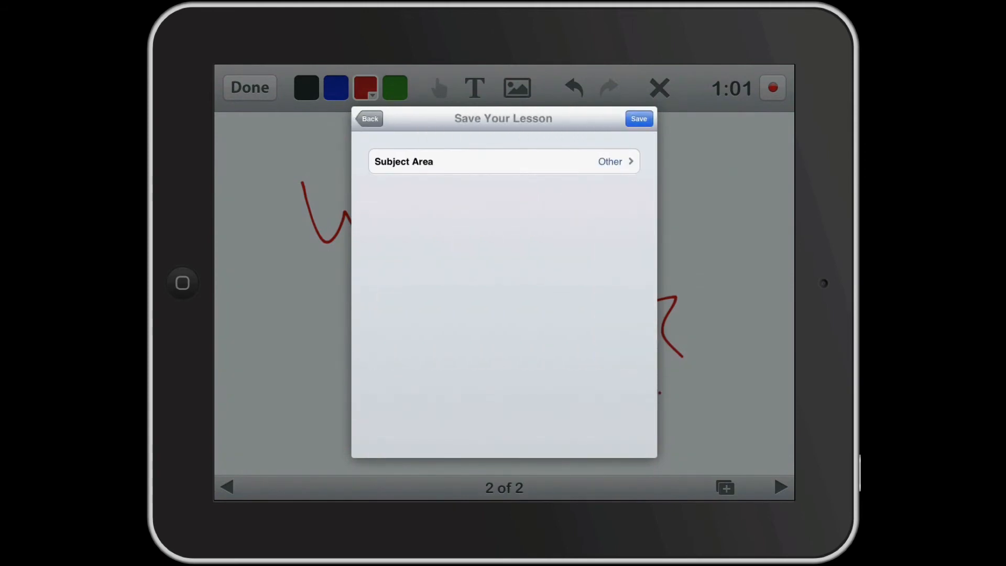
click(639, 118)
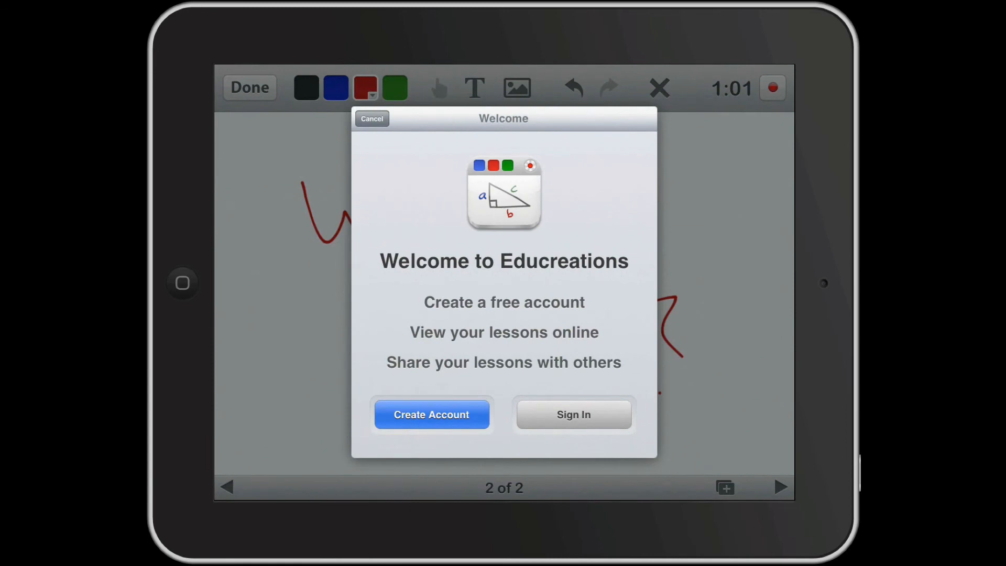
Step: Register a new account as johnnyotter with email and password, marked I am a Teacher
click(431, 415)
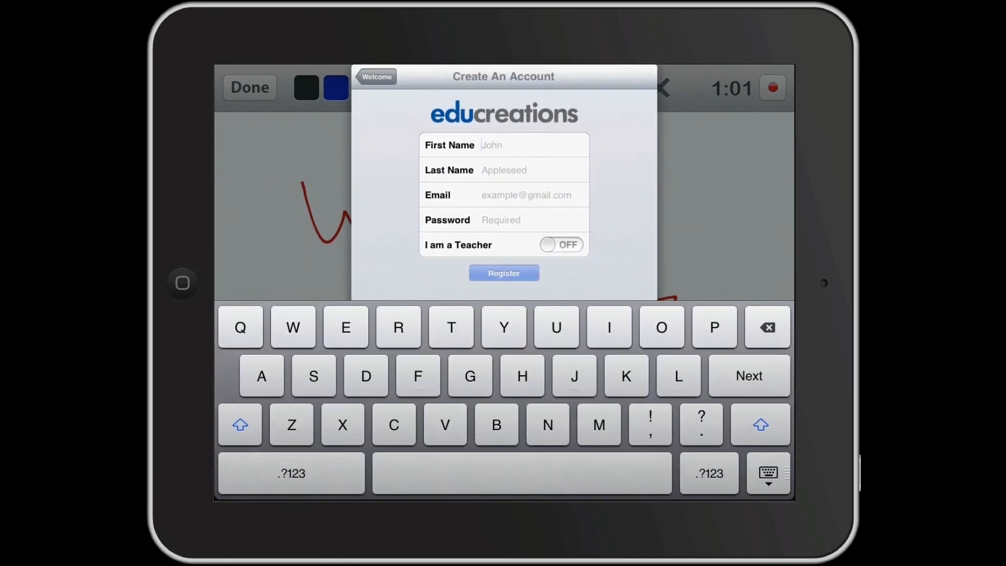
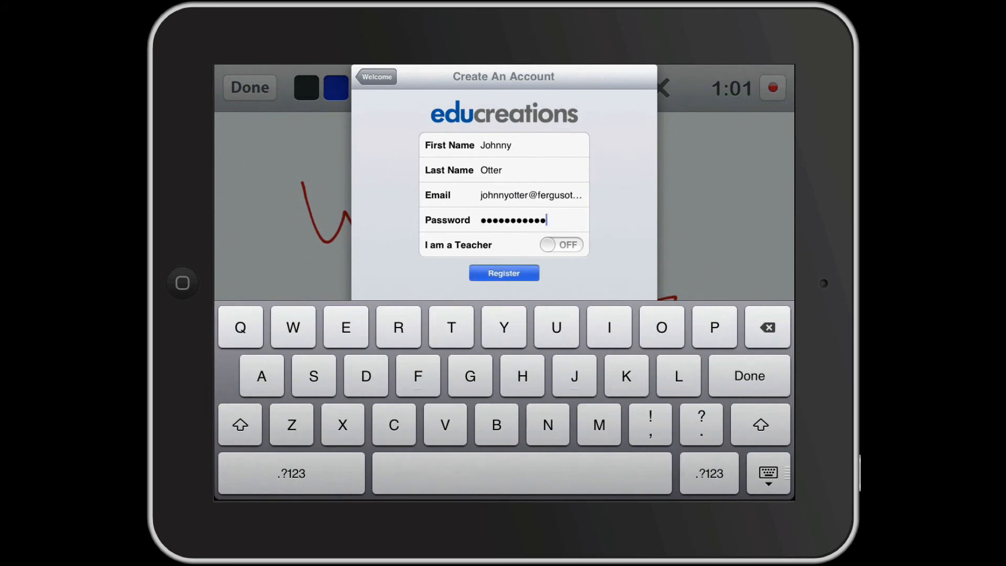
click(560, 245)
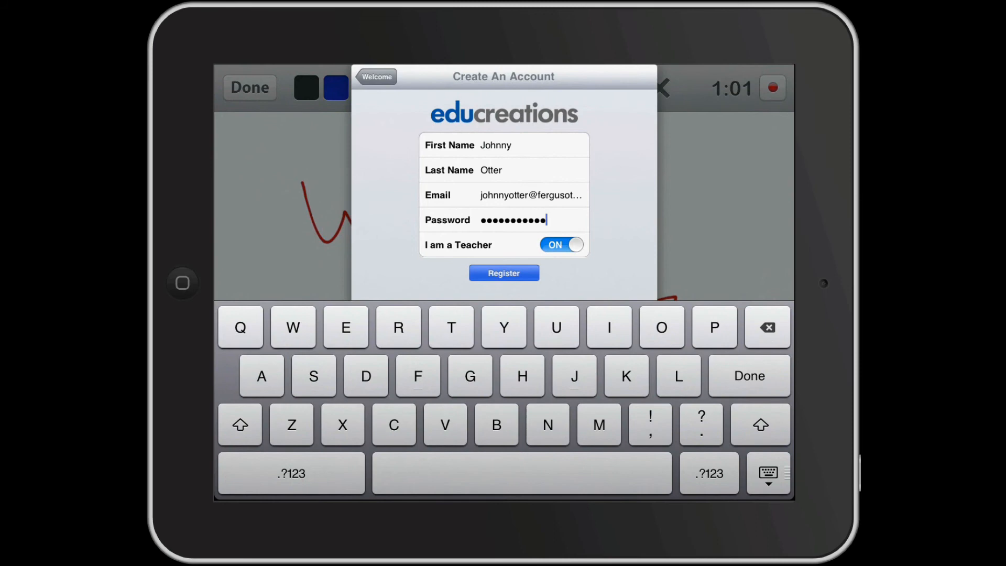
click(504, 273)
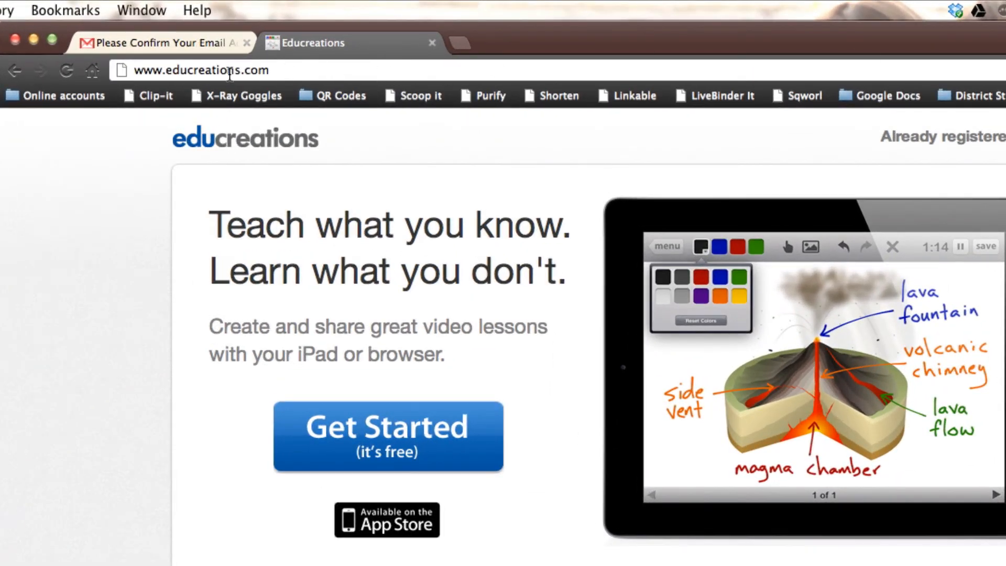
Step: Log in to educreations.com in the browser with the new account's email and password
click(193, 70)
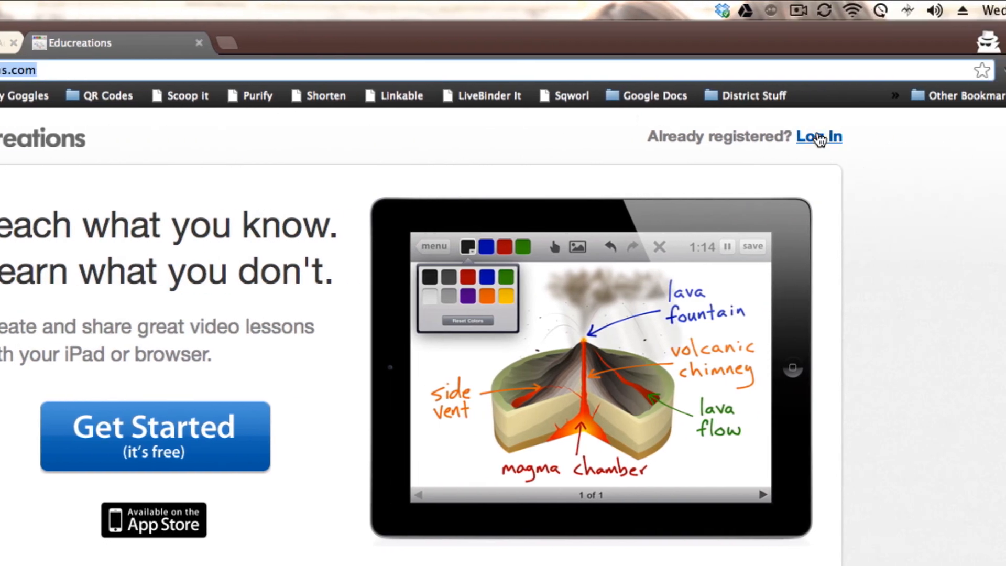
click(818, 136)
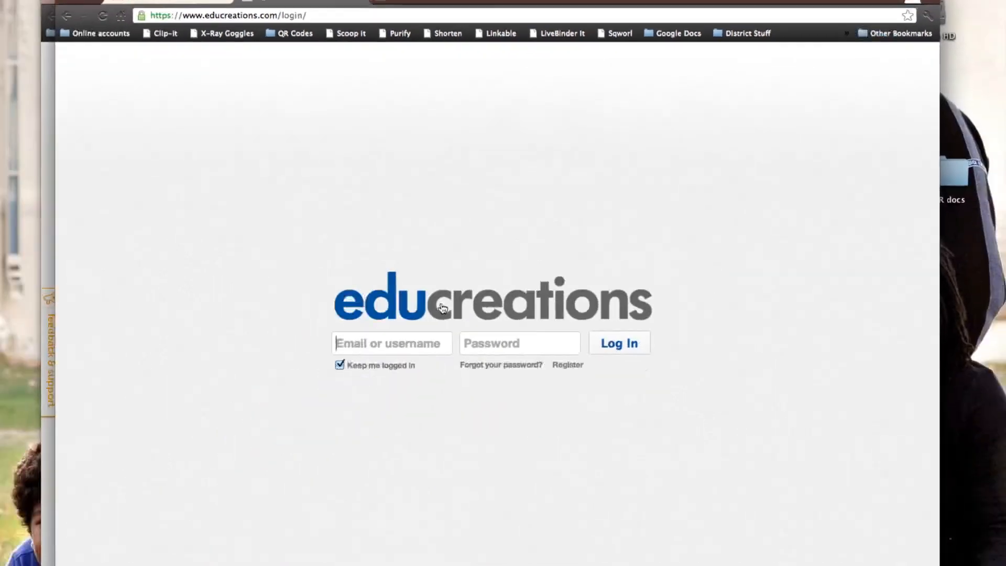
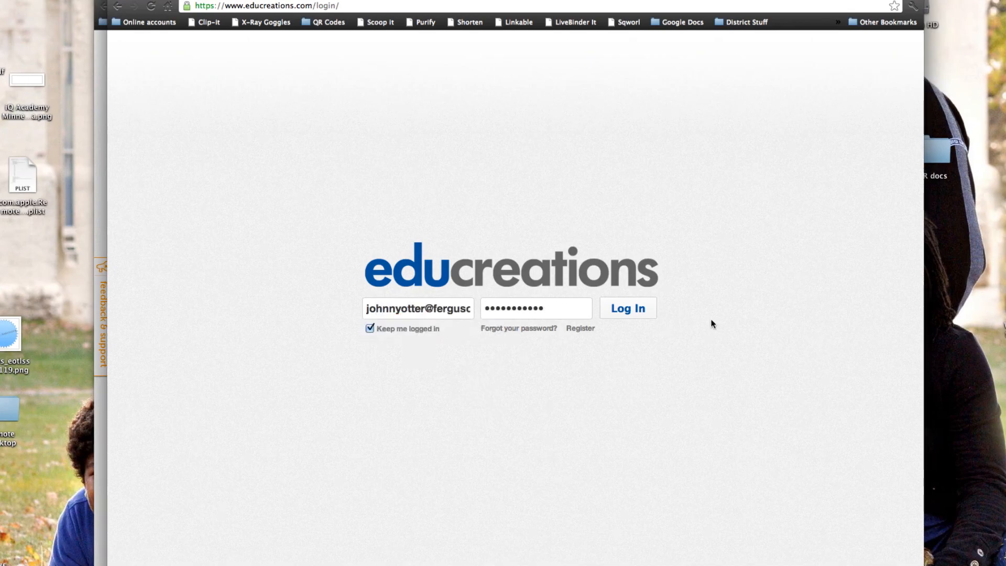
click(627, 308)
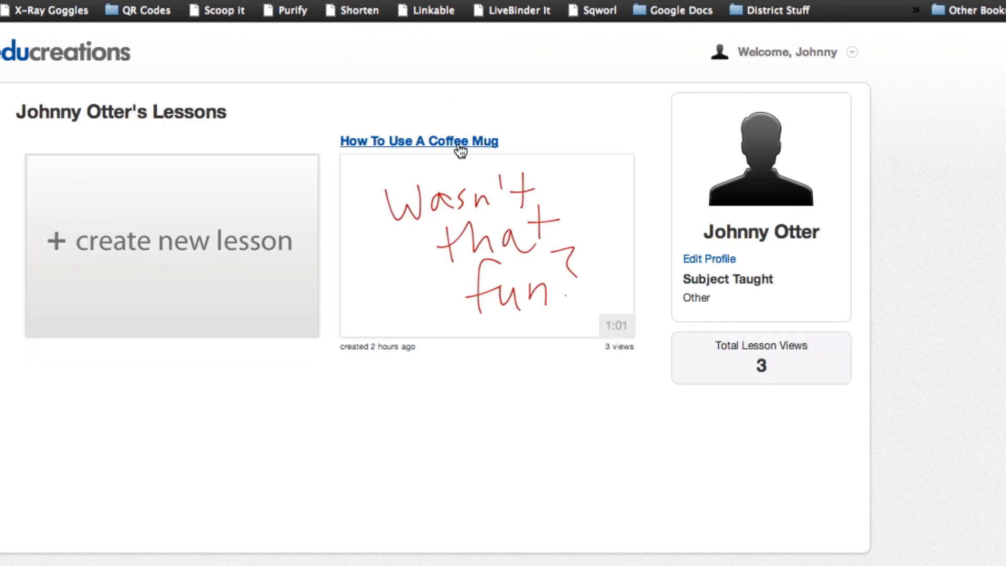
mouse_move(450, 160)
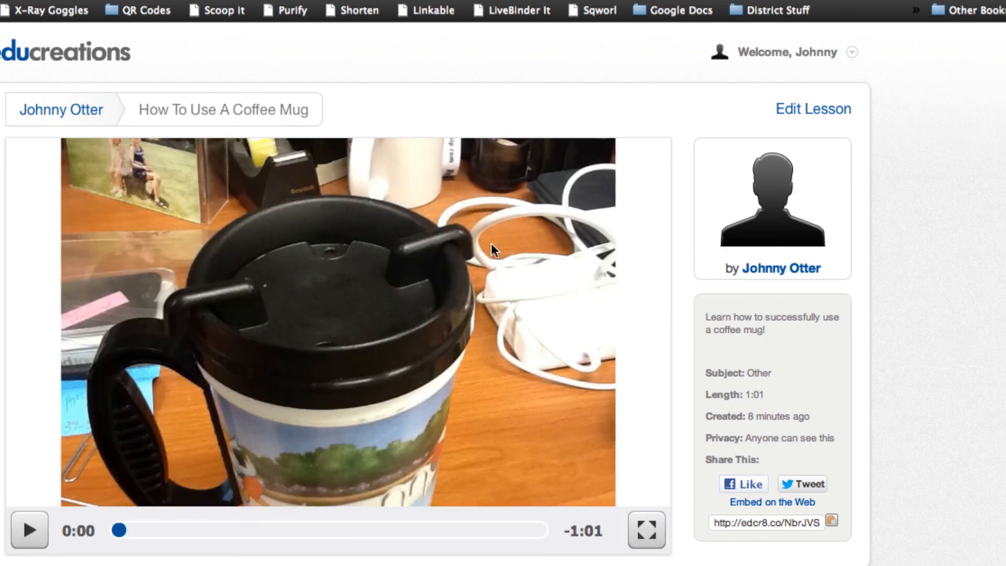
Step: Open the 'How To Use A Coffee Mug' lesson page from the account's lesson list
click(30, 531)
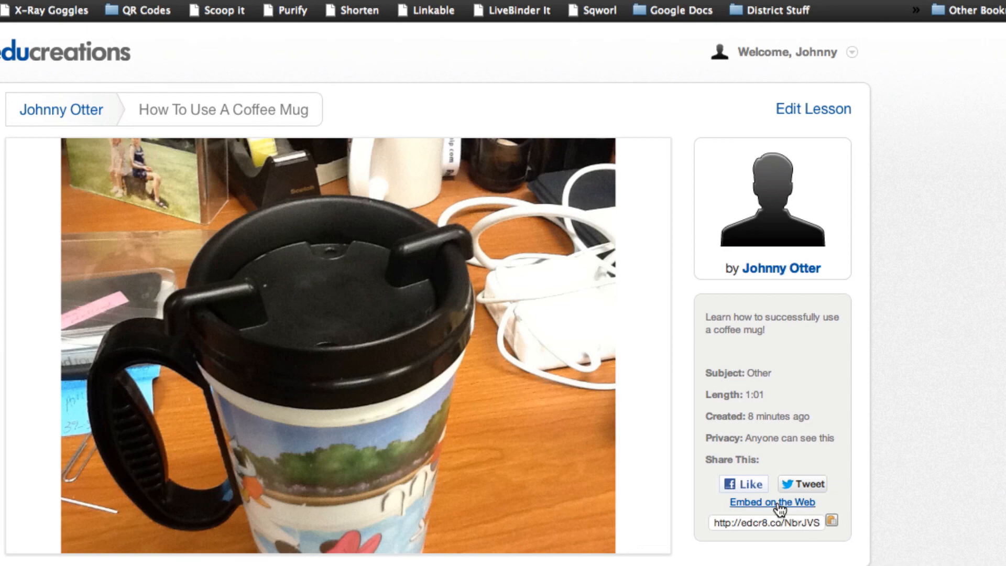
Step: Show the Embed on the Web iframe code under Share This for the lesson
click(773, 502)
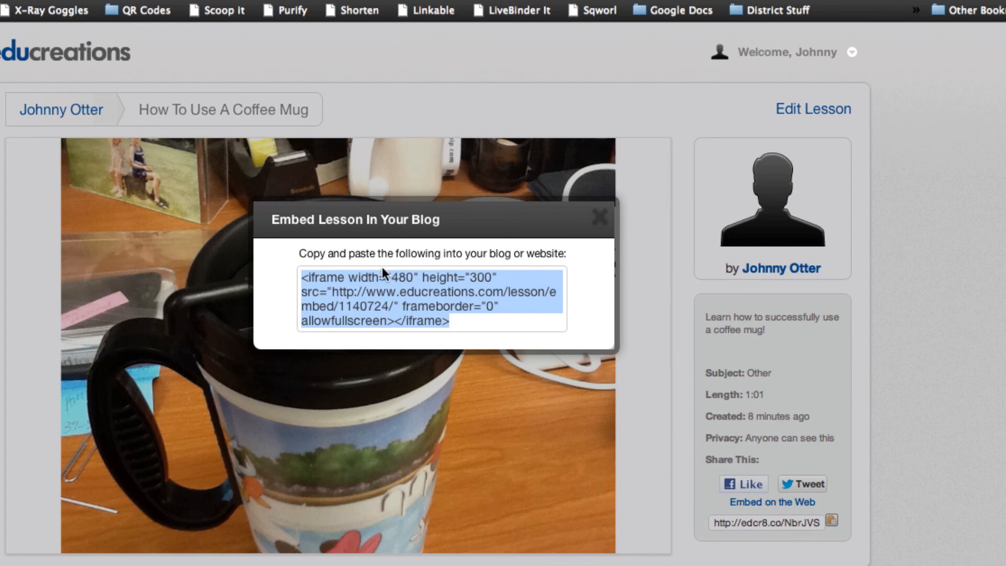
mouse_move(452, 300)
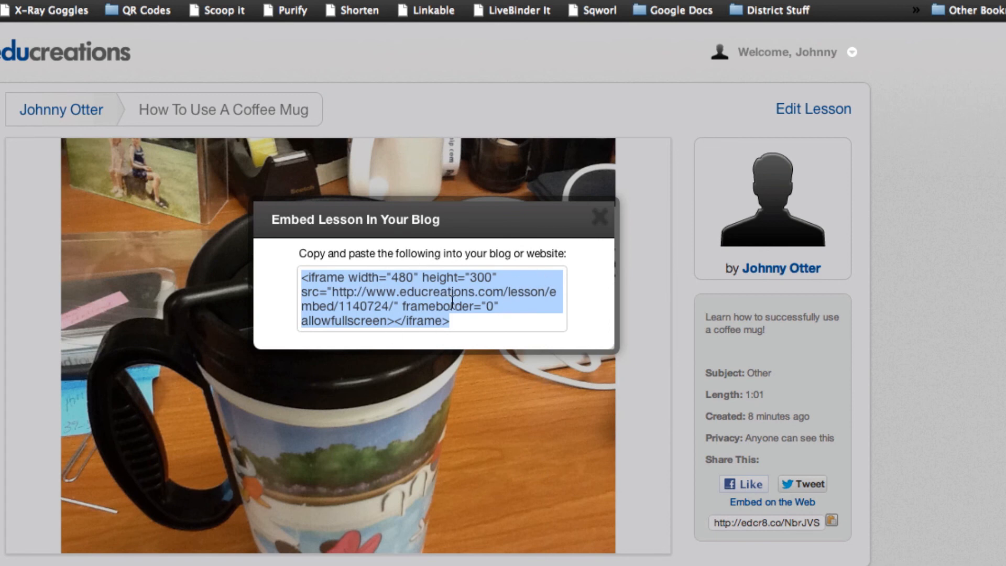